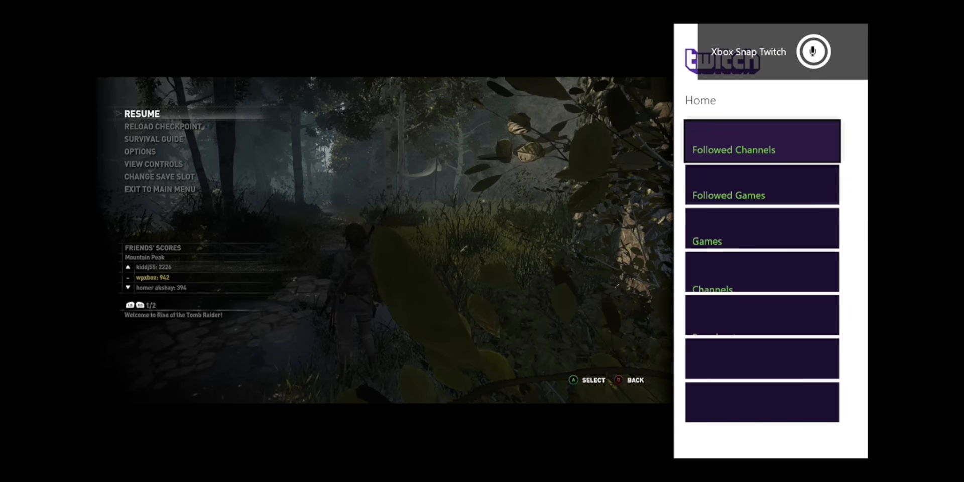
Snap Twitch beside the paused Rise of the Tomb Raider, then close it.
left_click(811, 50)
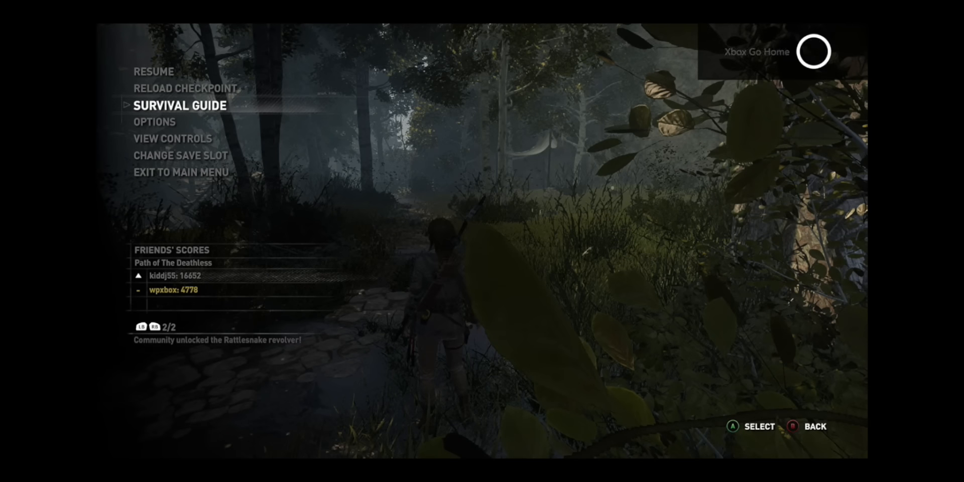
Return to Home with the game running and open the Friends panel.
key("Xbox")
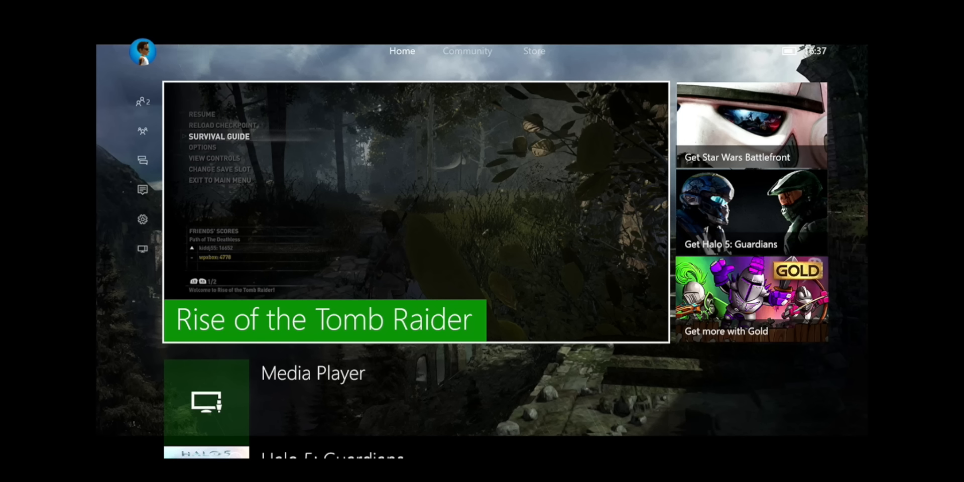
left_click(142, 101)
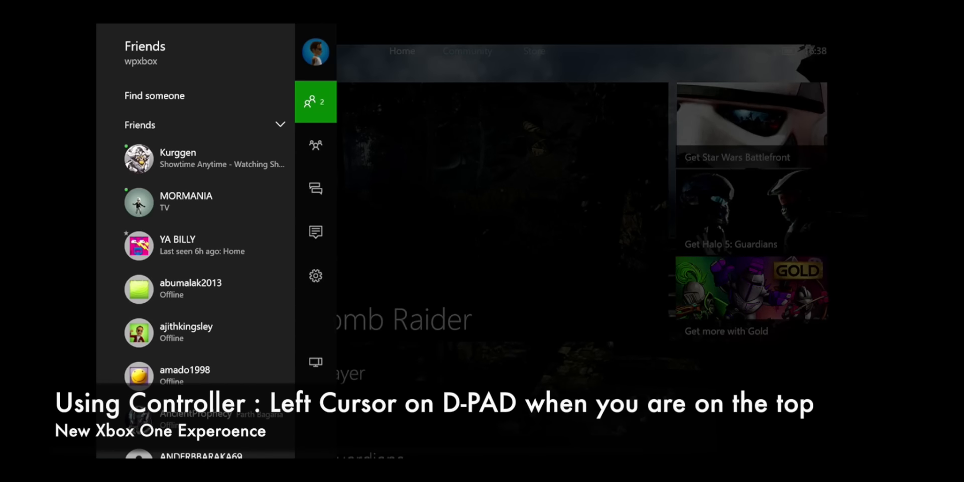
Open the Snap an app tab and scroll through the snappable apps list.
left_click(315, 363)
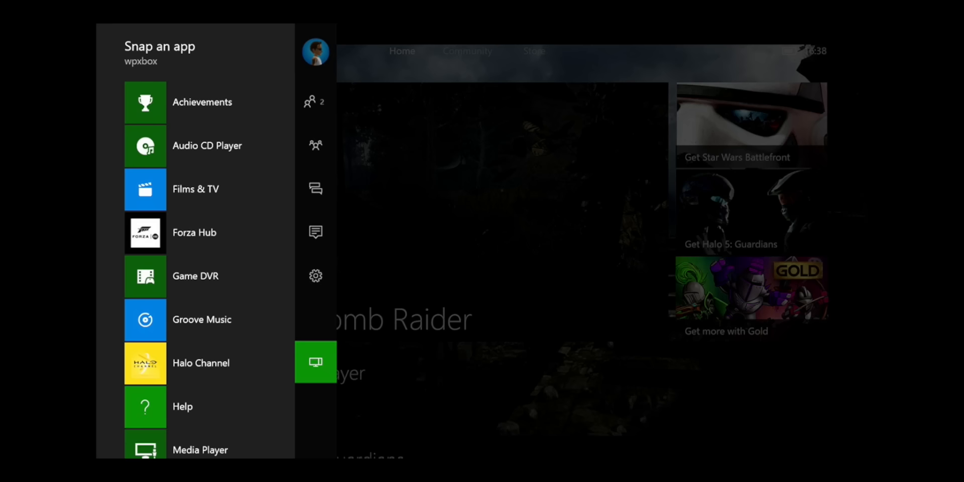
mouse_move(194, 233)
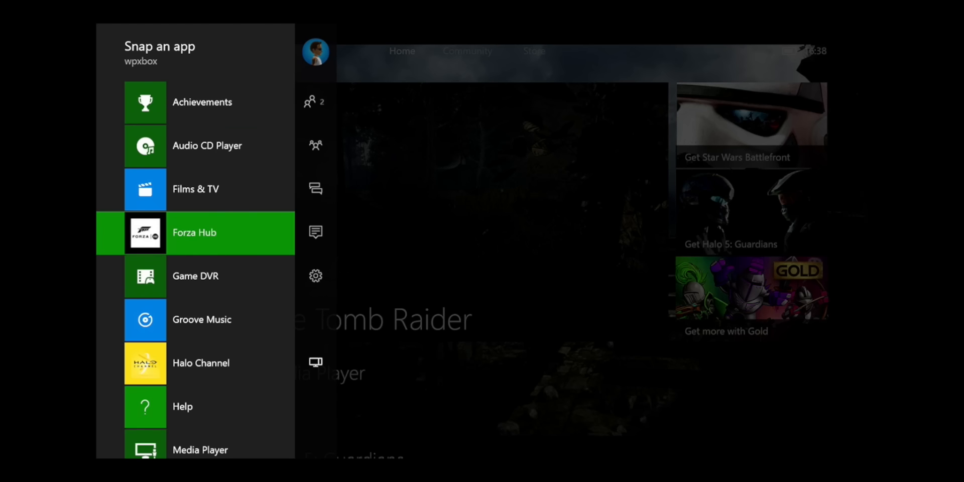
scroll("down", 3)
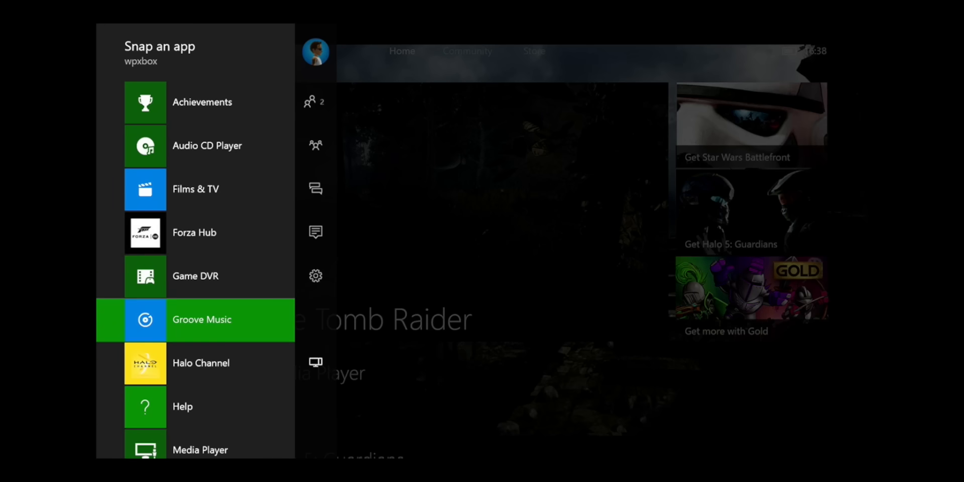
scroll("down", 3)
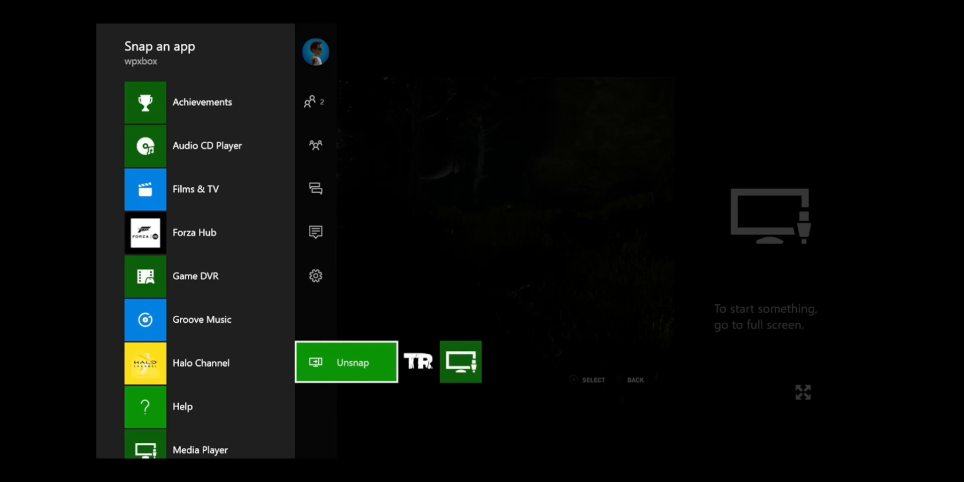
Select Unsnap to remove the empty pane, then return to the Snap an app list.
left_click(345, 362)
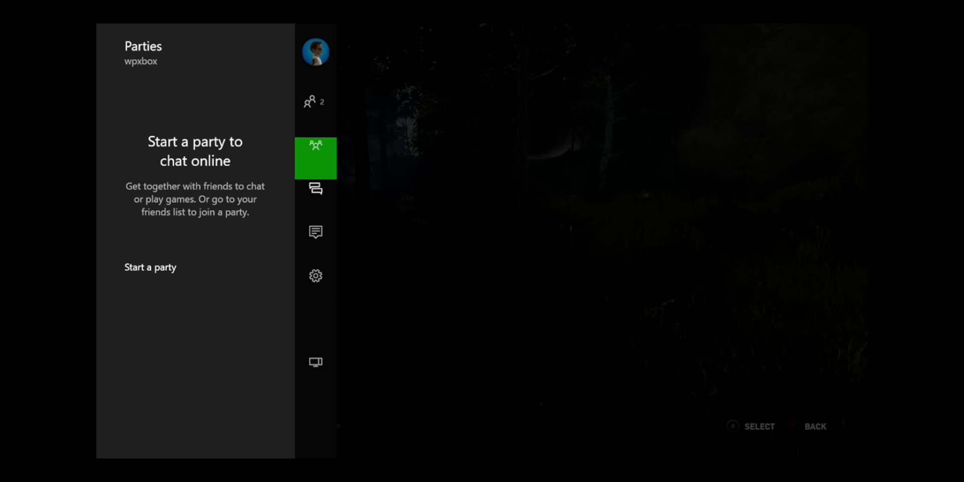
left_click(316, 362)
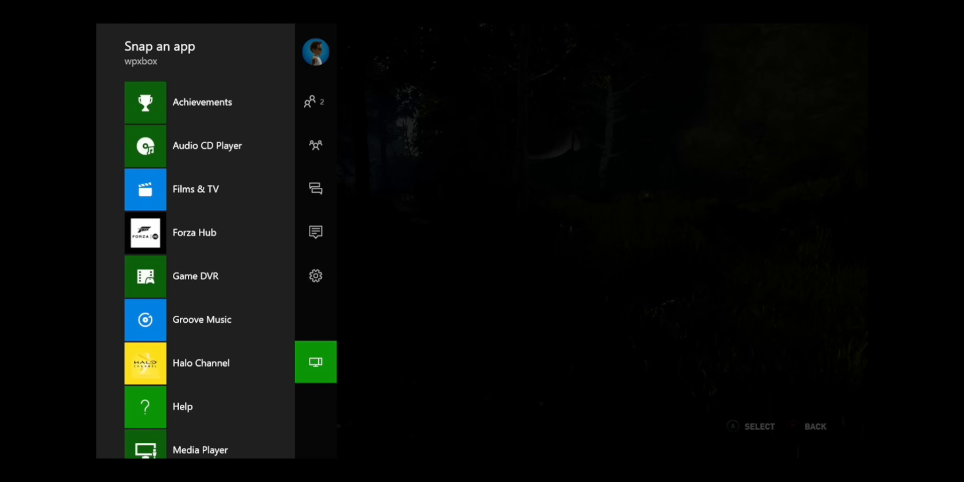